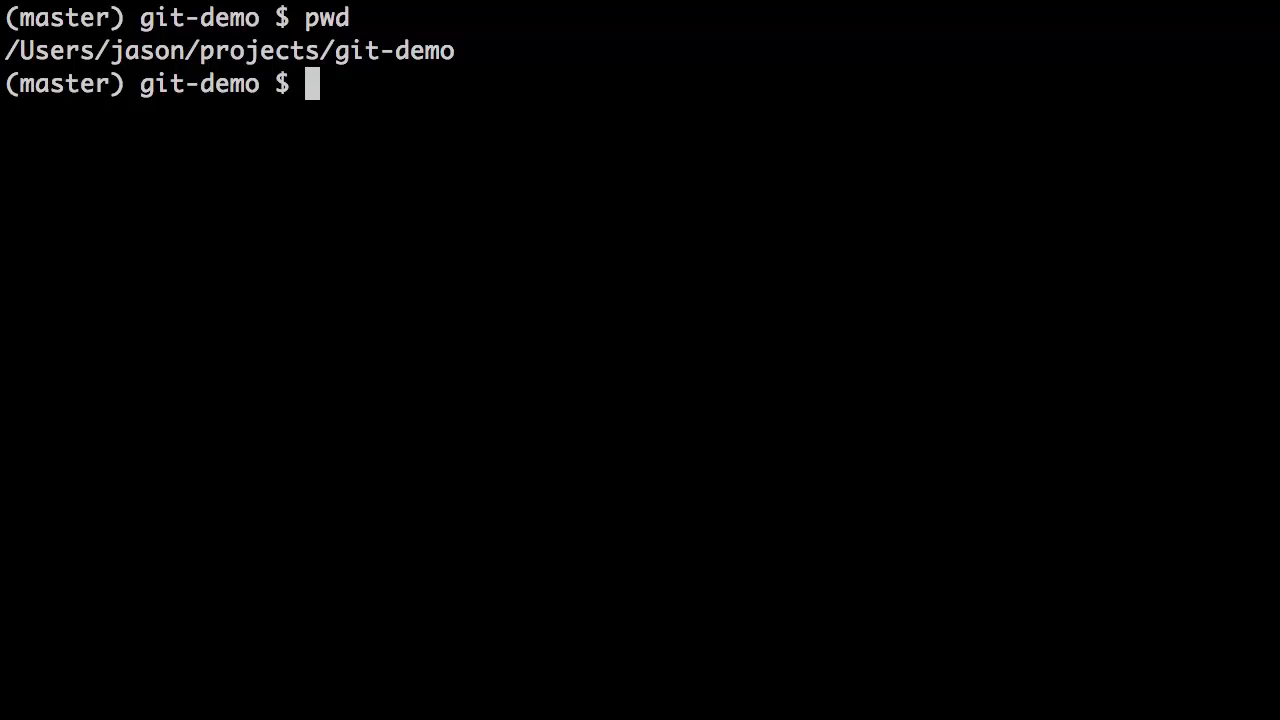
# Run git status to confirm master is clean, then start opening README.md with mate
pyautogui.write('git stat')
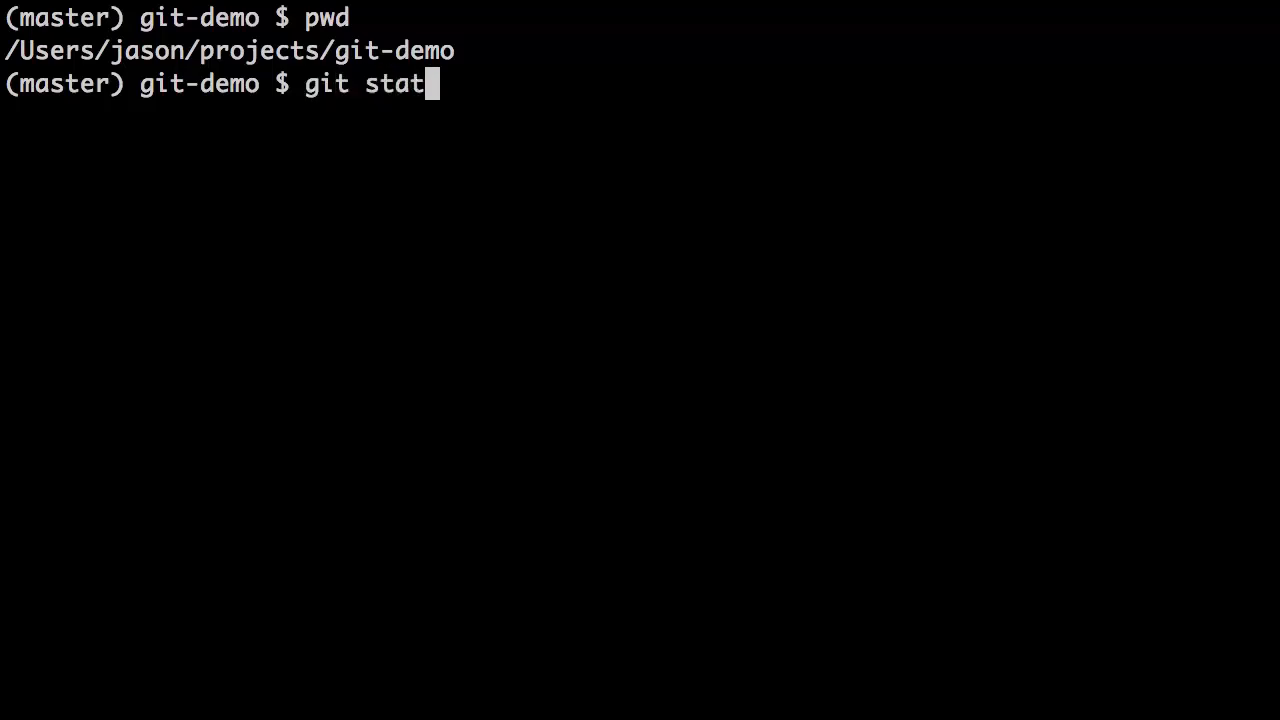
pyautogui.press('Return')
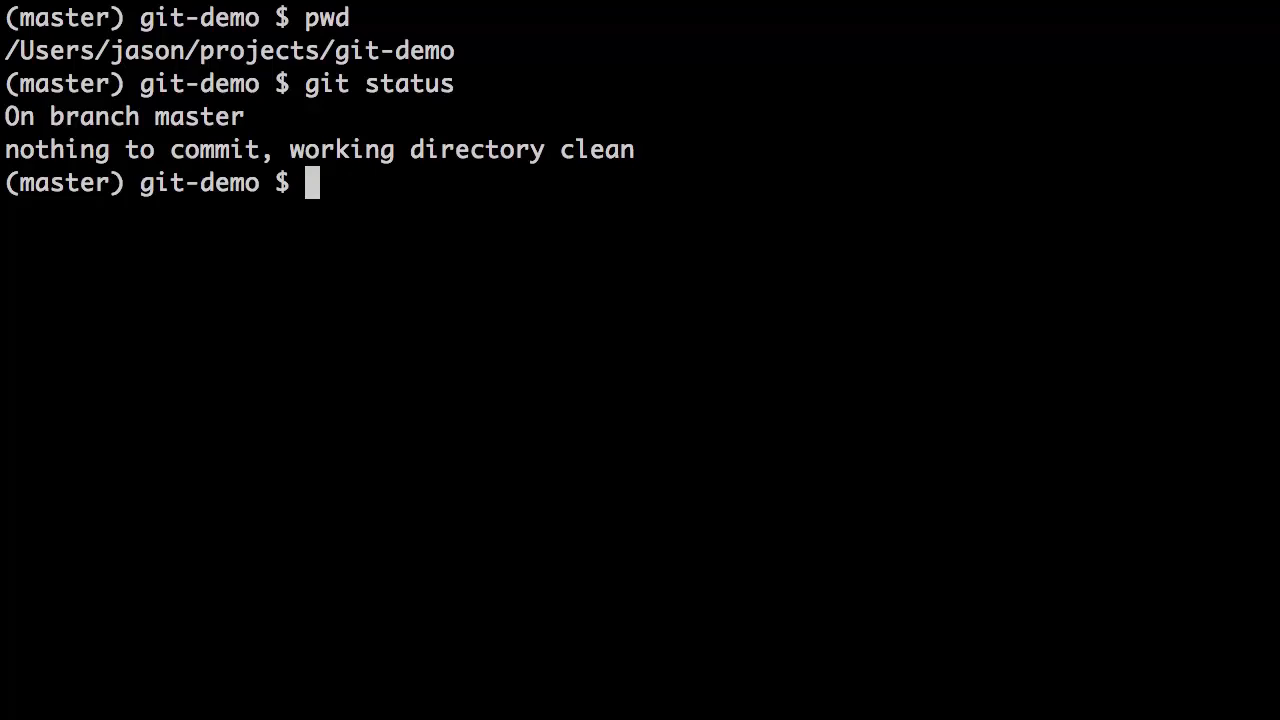
pyautogui.write('mate R')
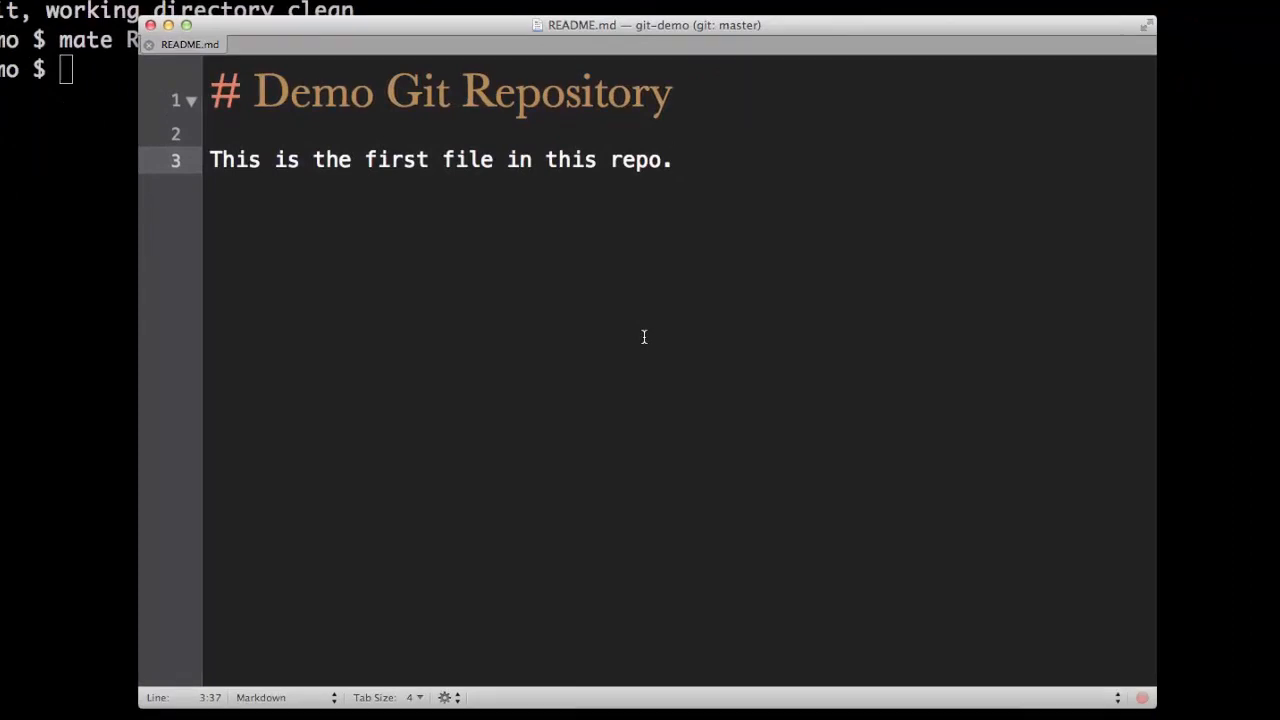
# Add the '## Ipsum Below' heading under the intro sentence in README.md
pyautogui.press('enter')
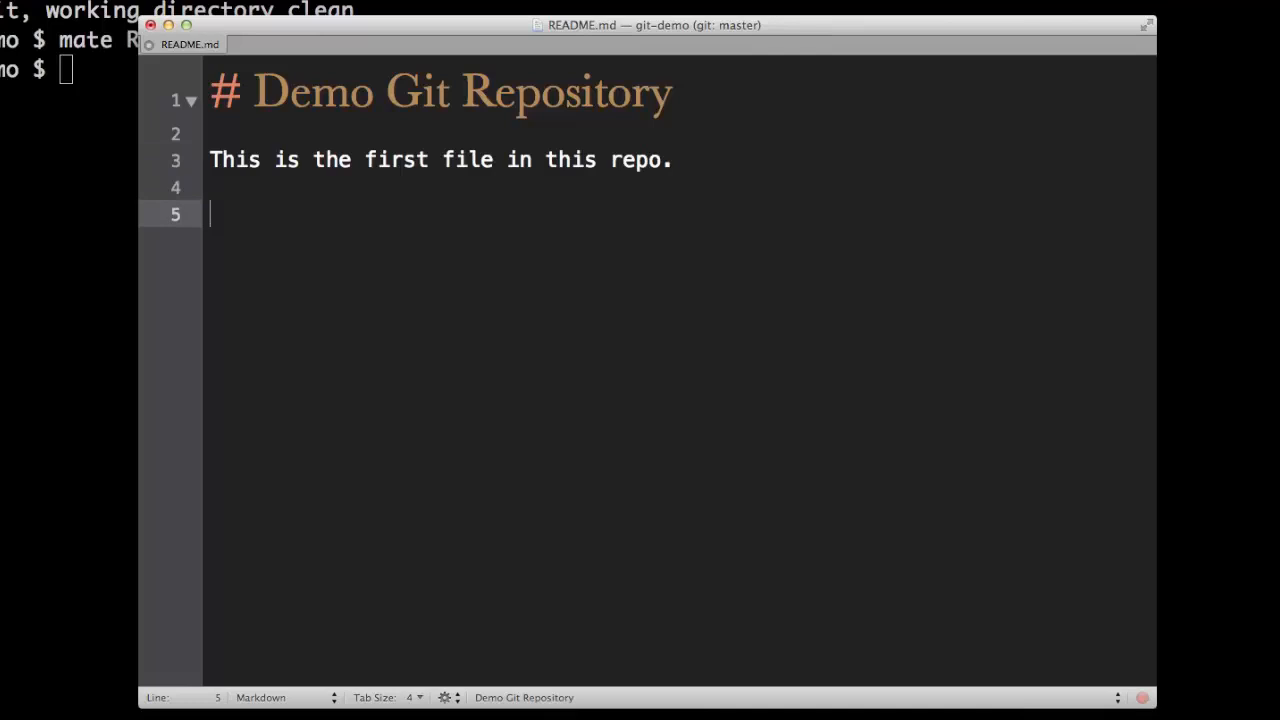
pyautogui.write('##')
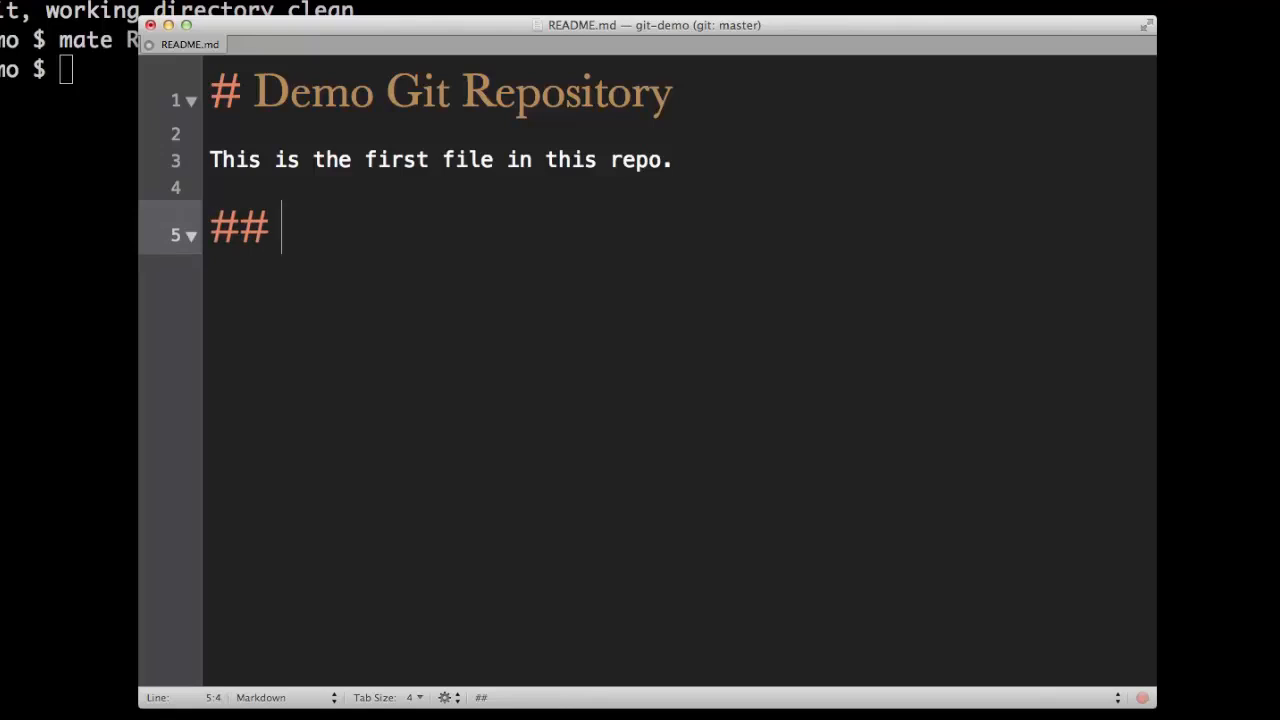
pyautogui.write('Ipsum Bel')
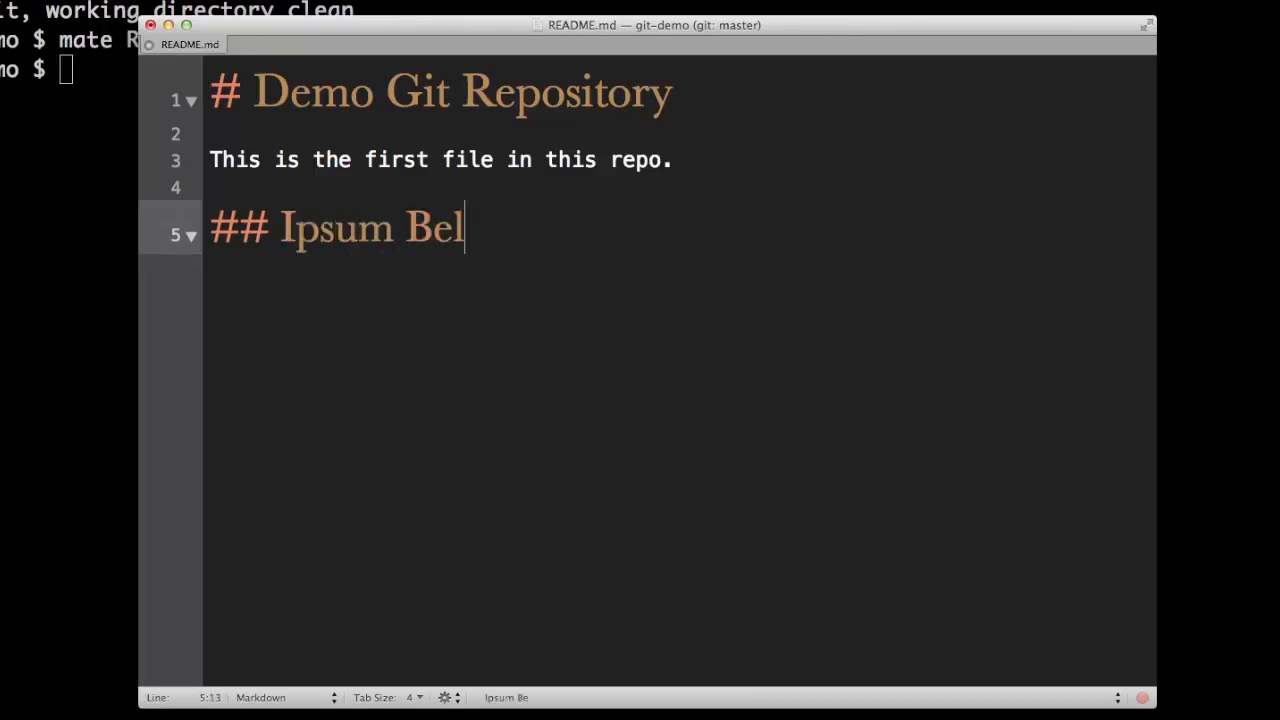
pyautogui.write('ow')
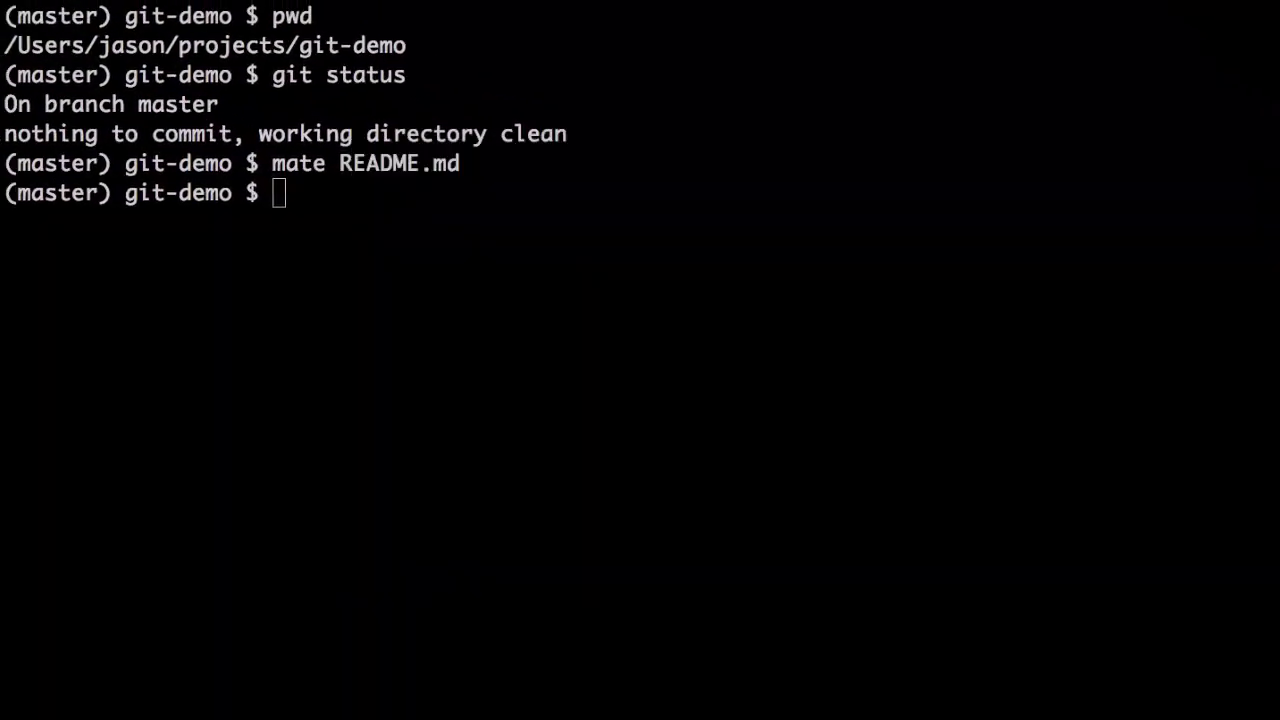
# Run git status to see README.md modified, then stage it with git add README.md
pyautogui.write('git')
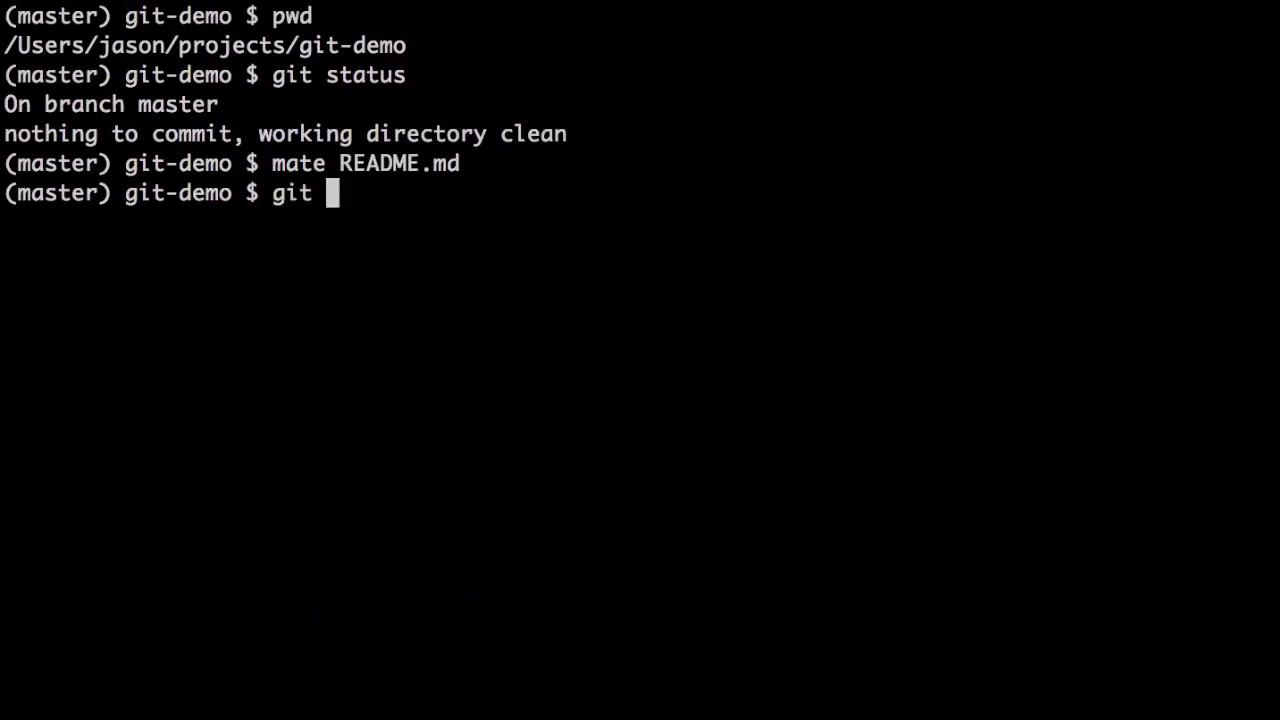
pyautogui.press('Return')
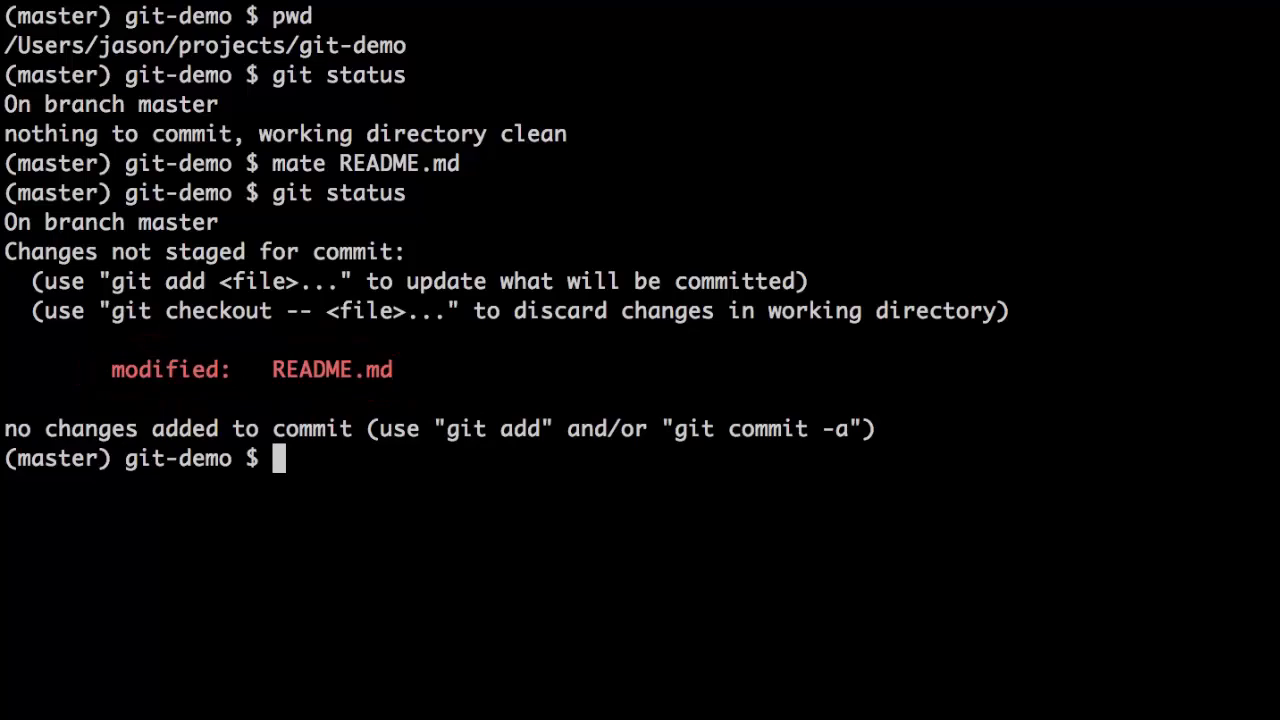
pyautogui.write('git')
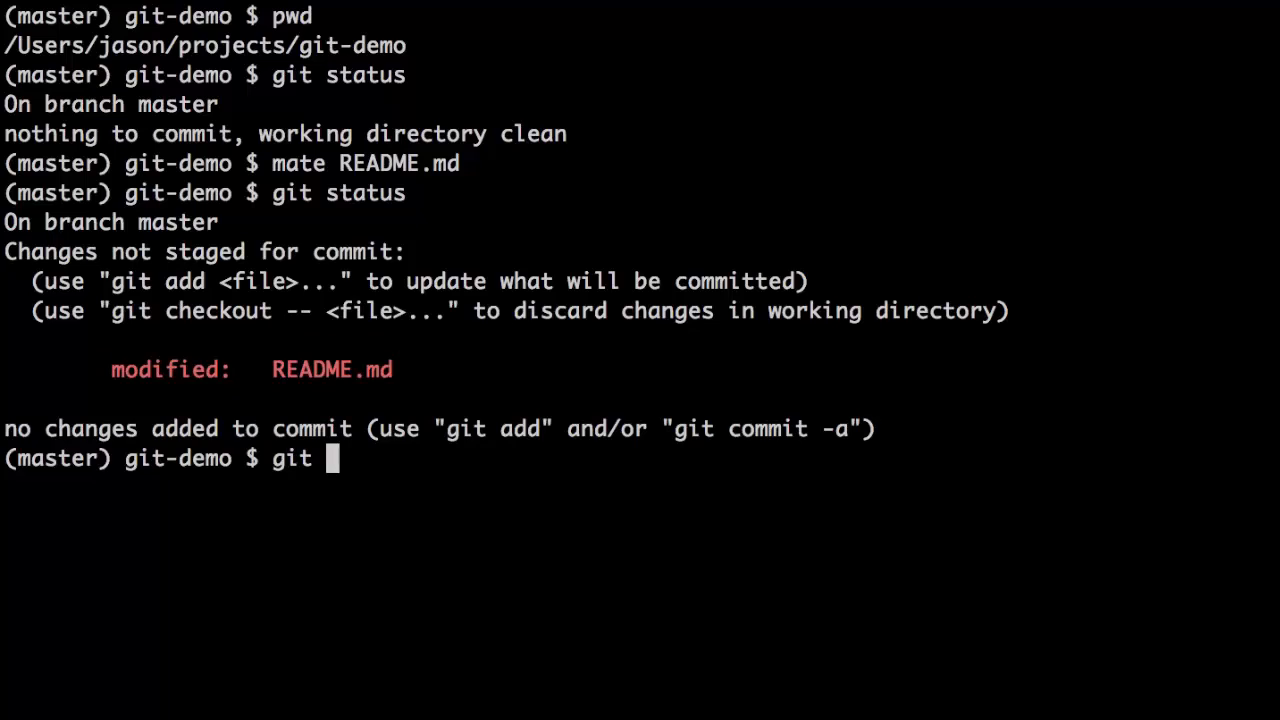
pyautogui.write('add README.md')
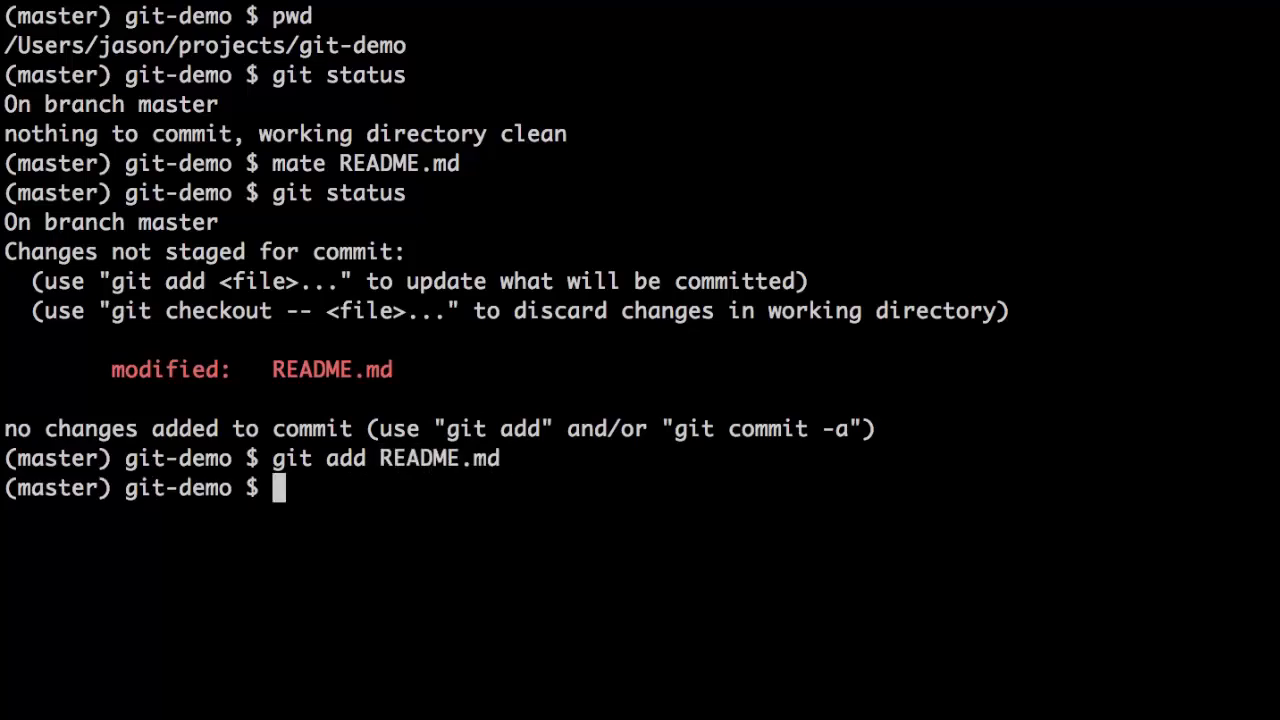
# Check git status, then commit the staged change with git commit -m "Adding some ipsum"
pyautogui.write('git status')
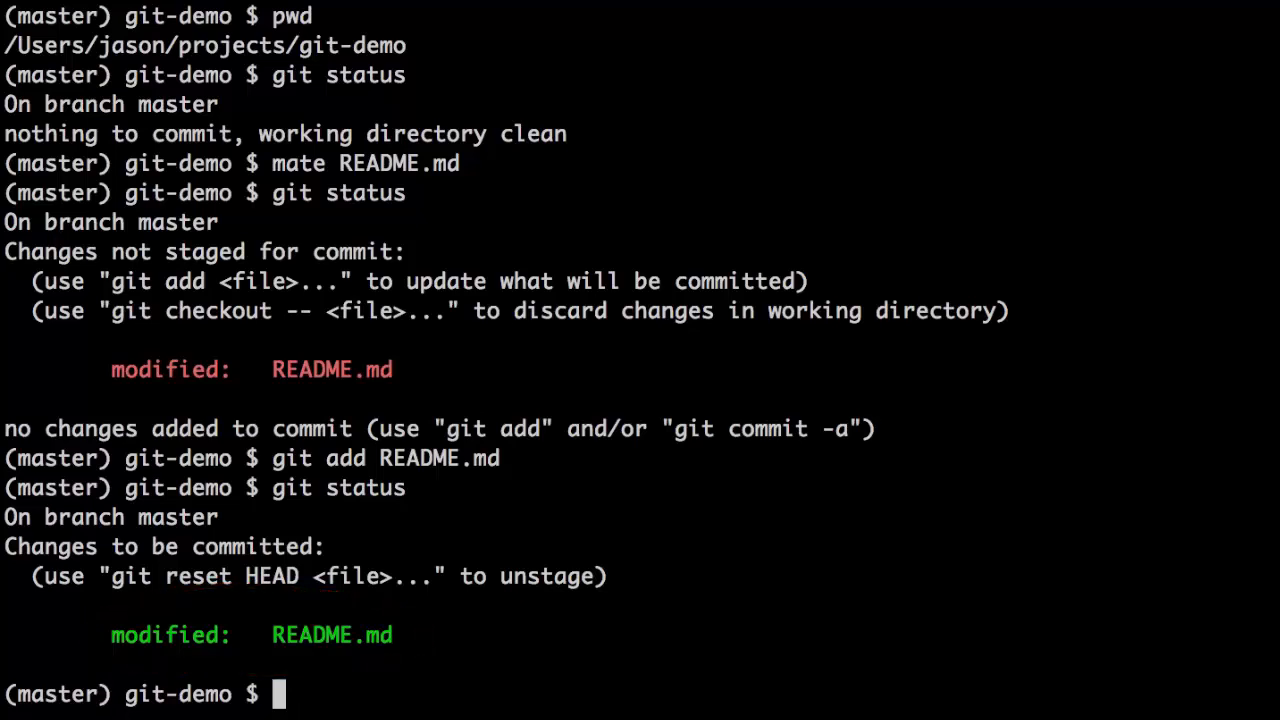
pyautogui.write('git commit')
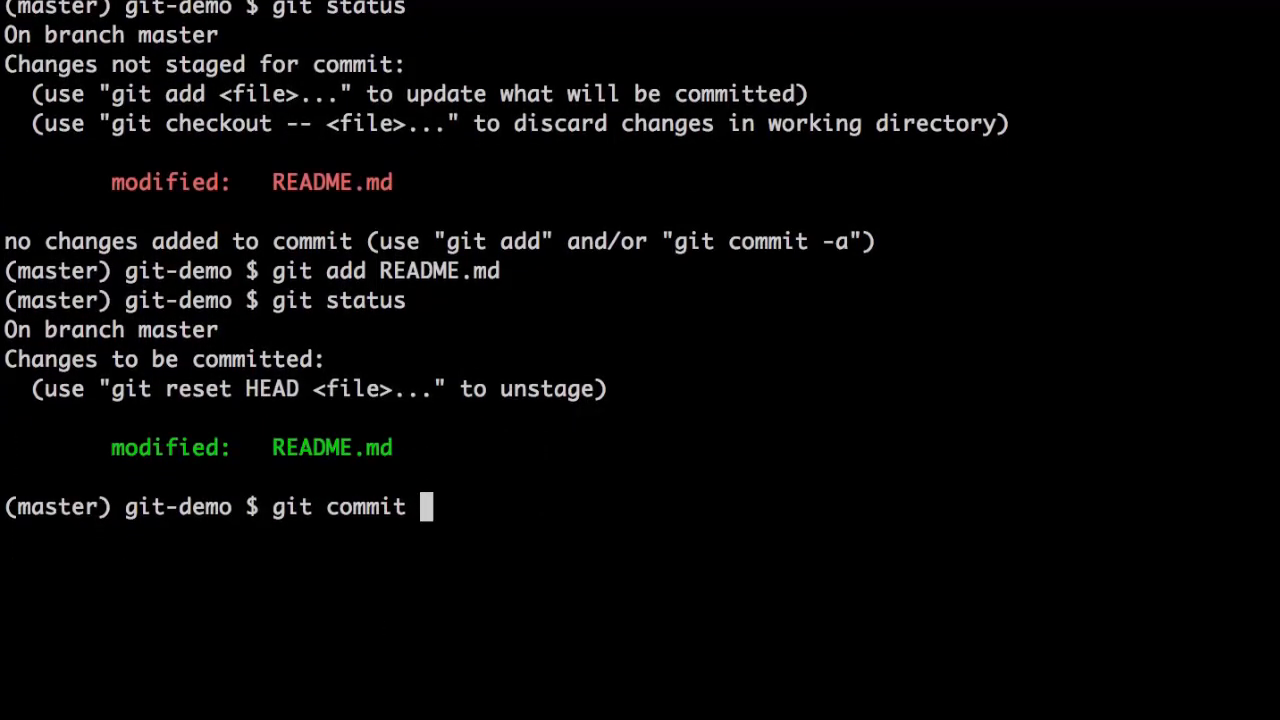
pyautogui.write('-')
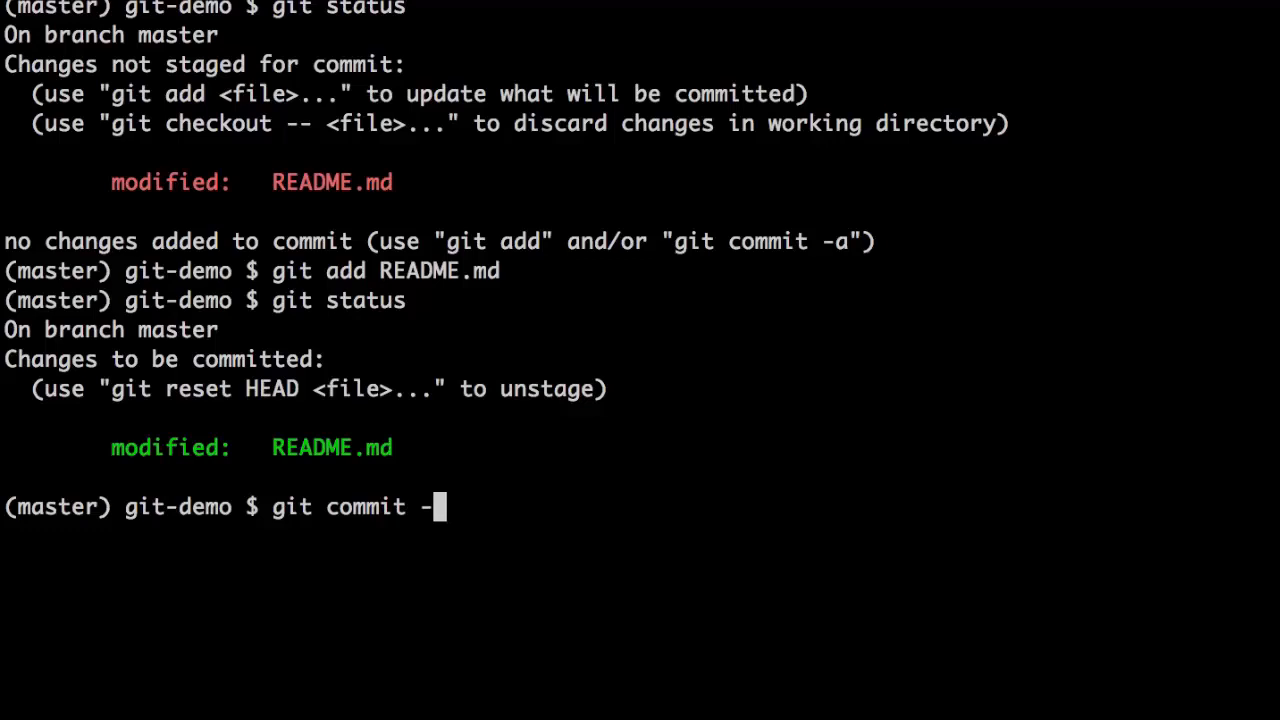
pyautogui.write('m "Adding')
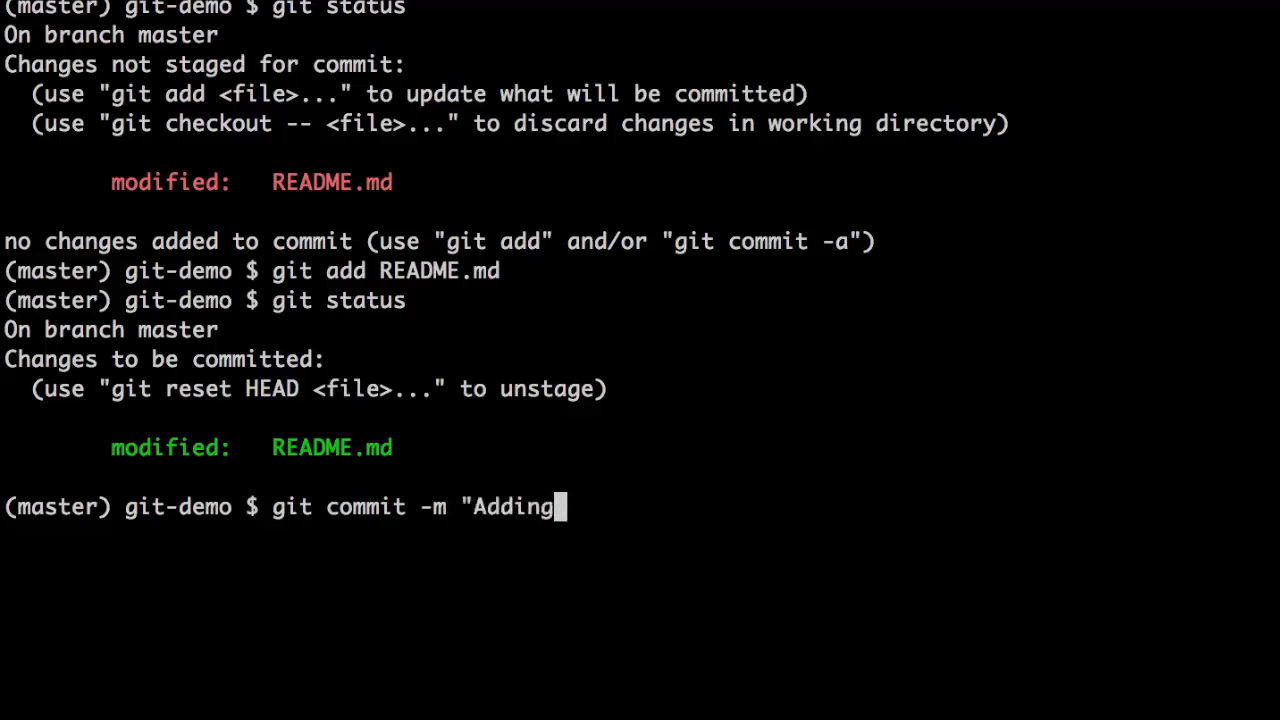
pyautogui.write('some ip')
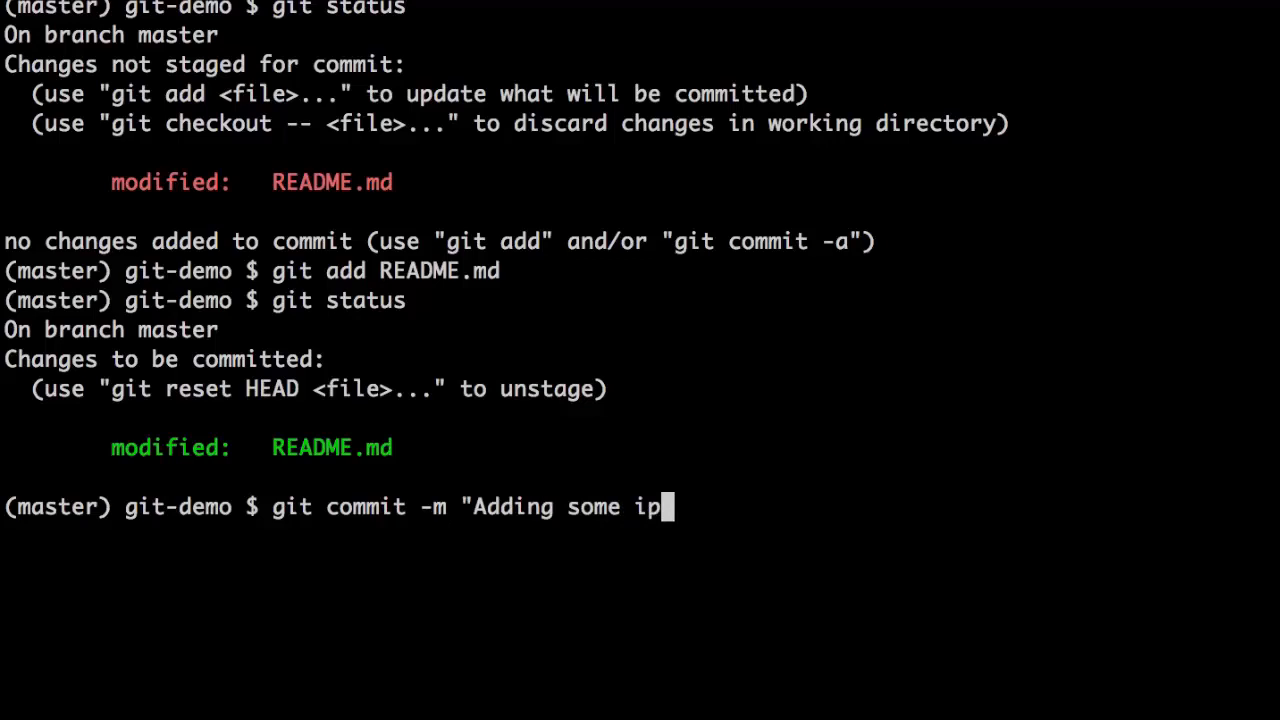
pyautogui.press('Return')
pyautogui.write('git status')
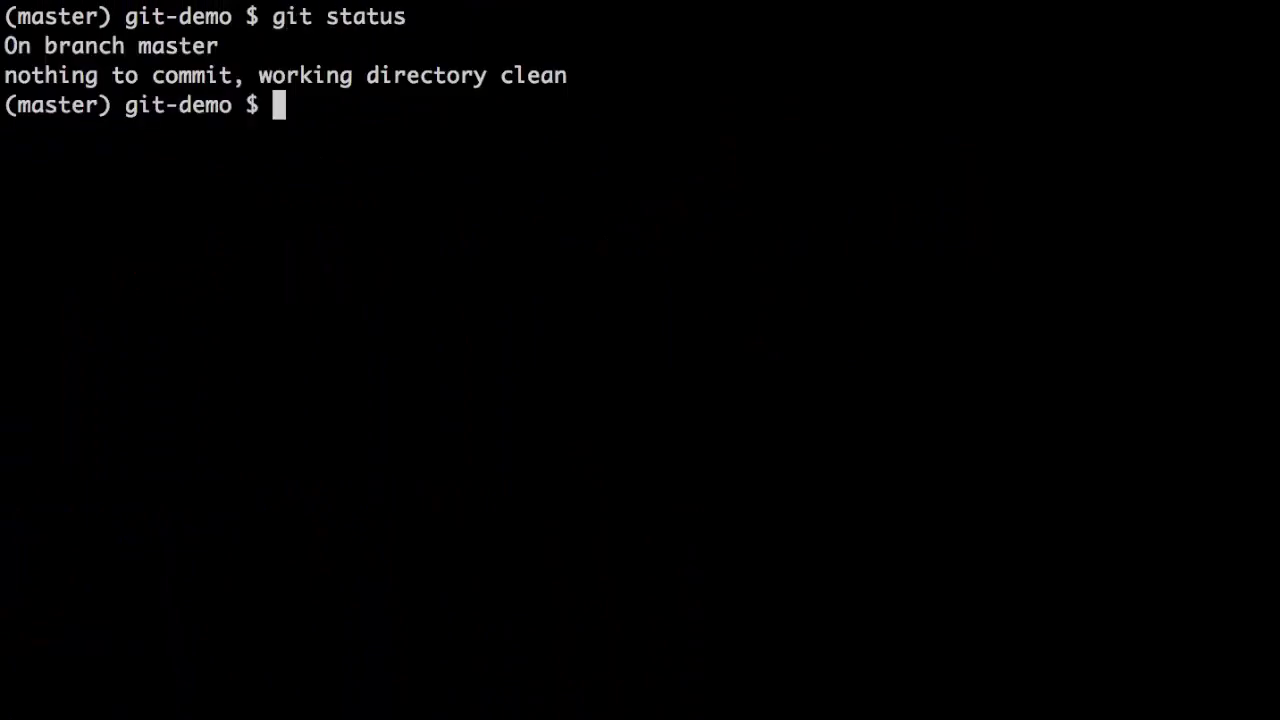
pyautogui.moveTo(1252, 148)
pyautogui.write('mate README.md')
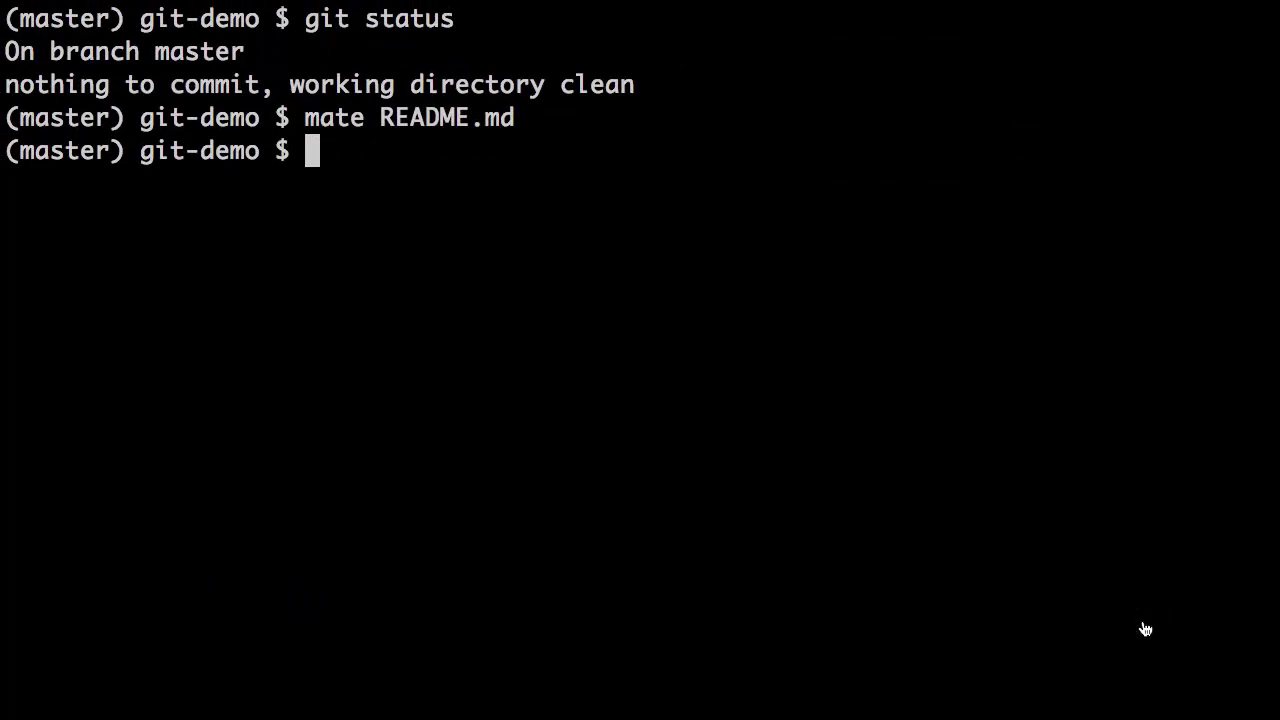
# Reopen README.md in TextMate with mate for another edit
pyautogui.press('Return')
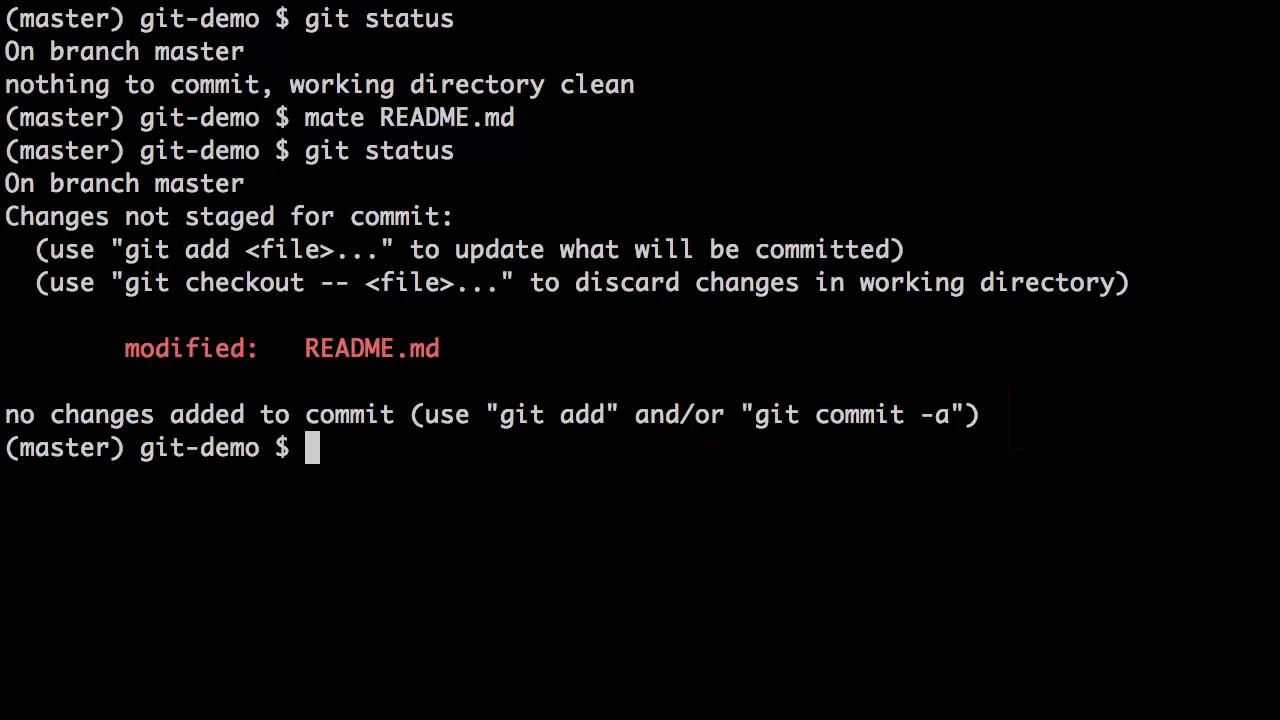
# Commit all tracked changes directly with git commit -am "Adding more ipsum"
pyautogui.write('git')
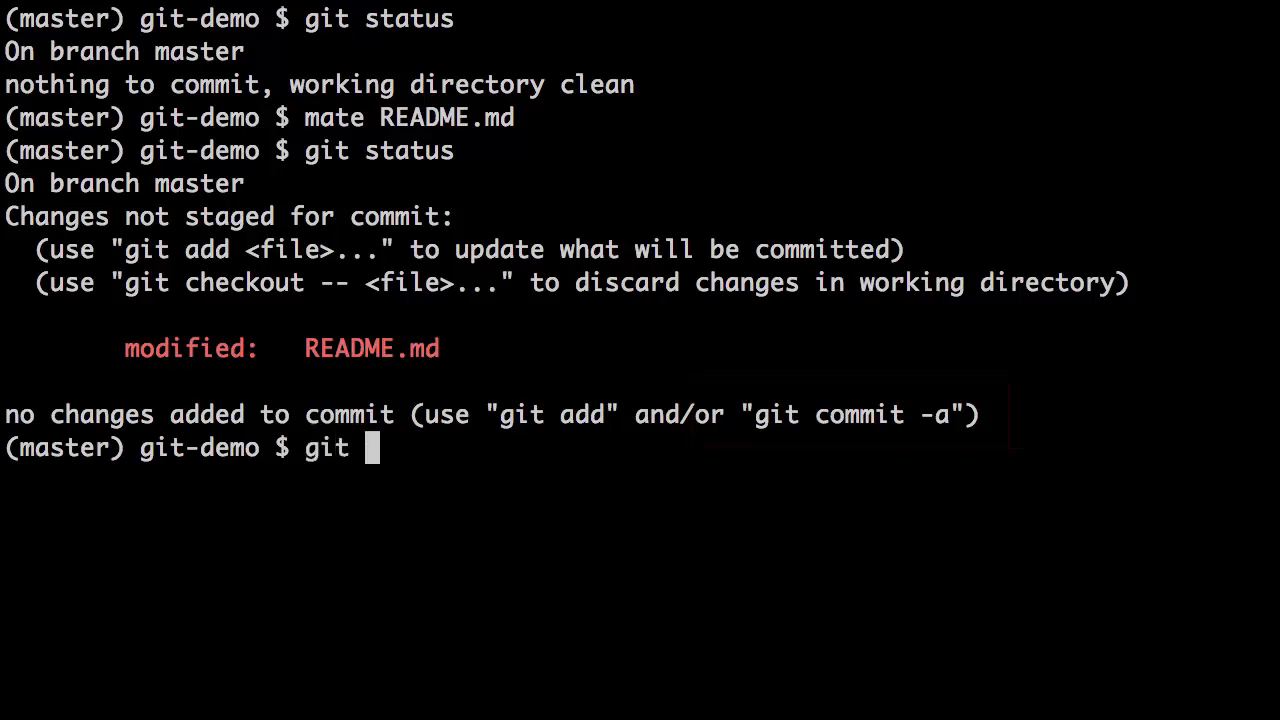
pyautogui.write('commit')
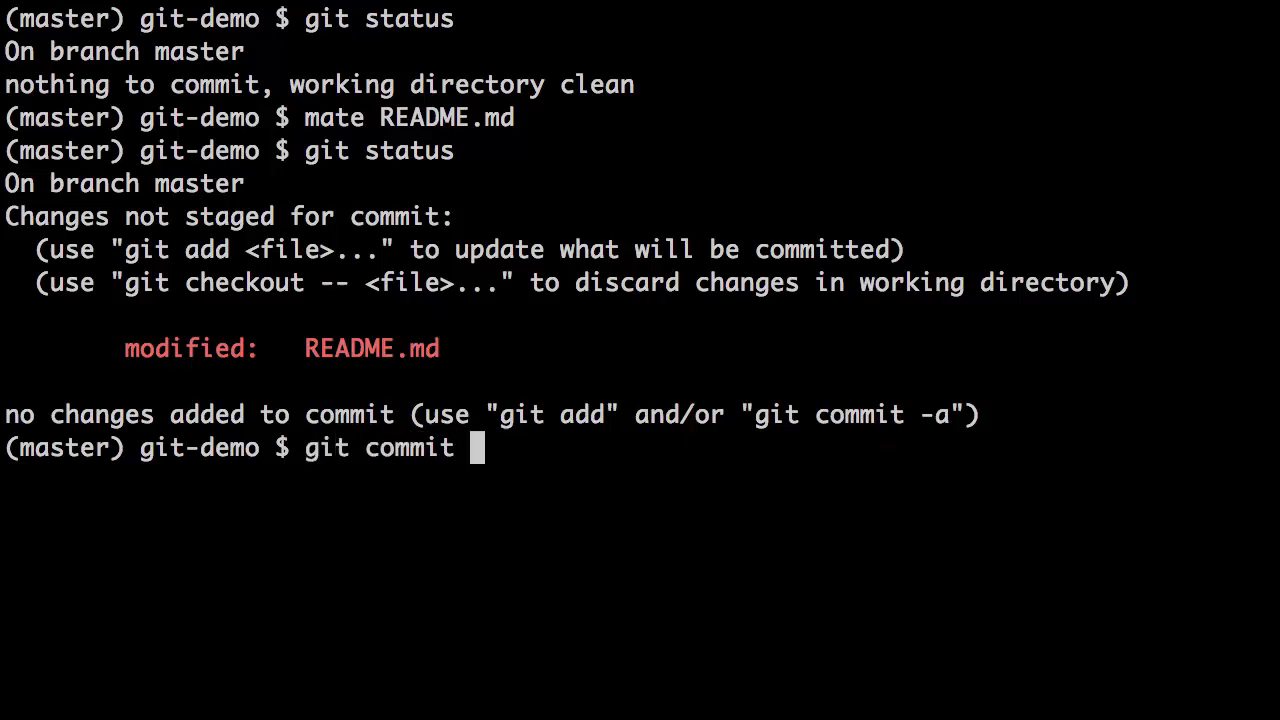
pyautogui.write('-a')
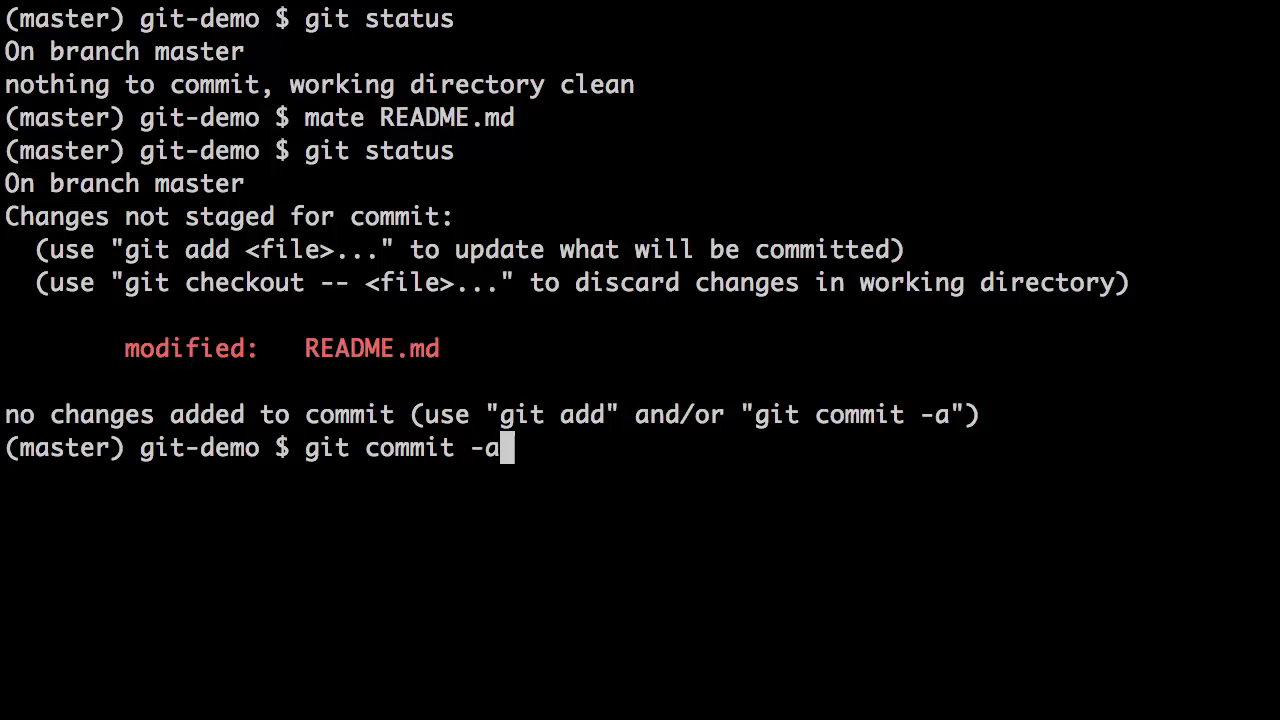
pyautogui.write('m')
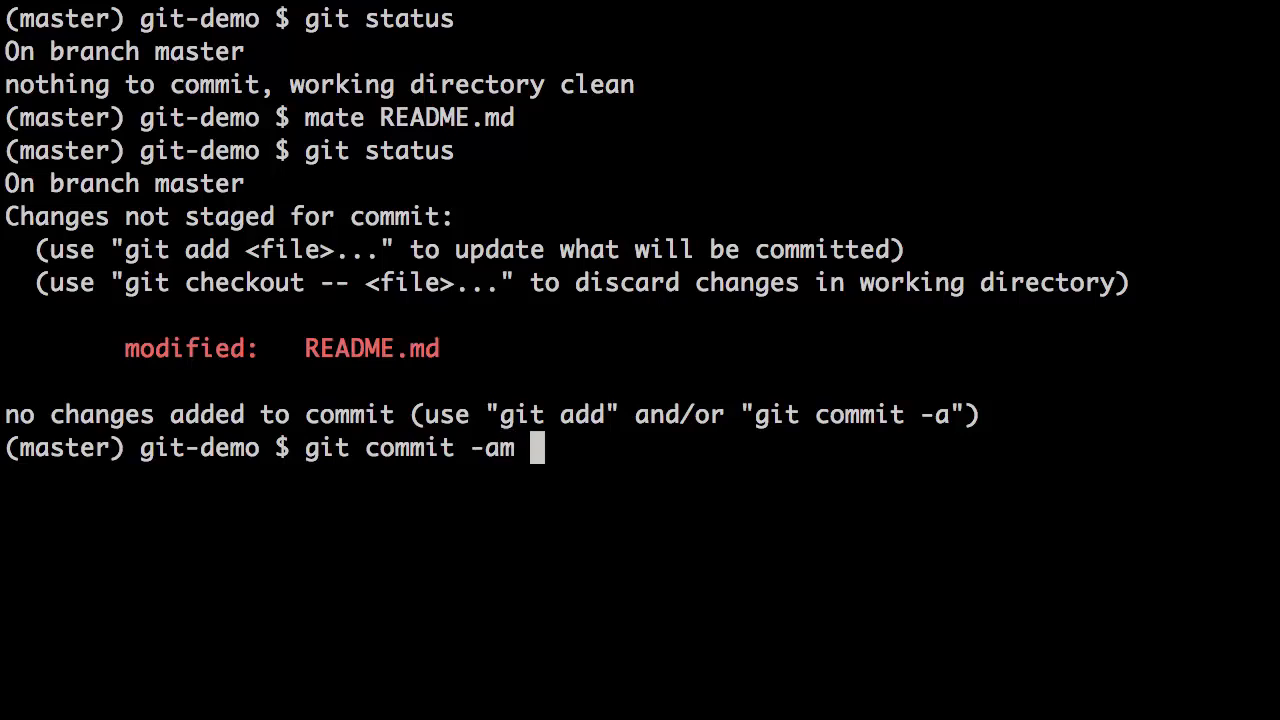
pyautogui.write('"')
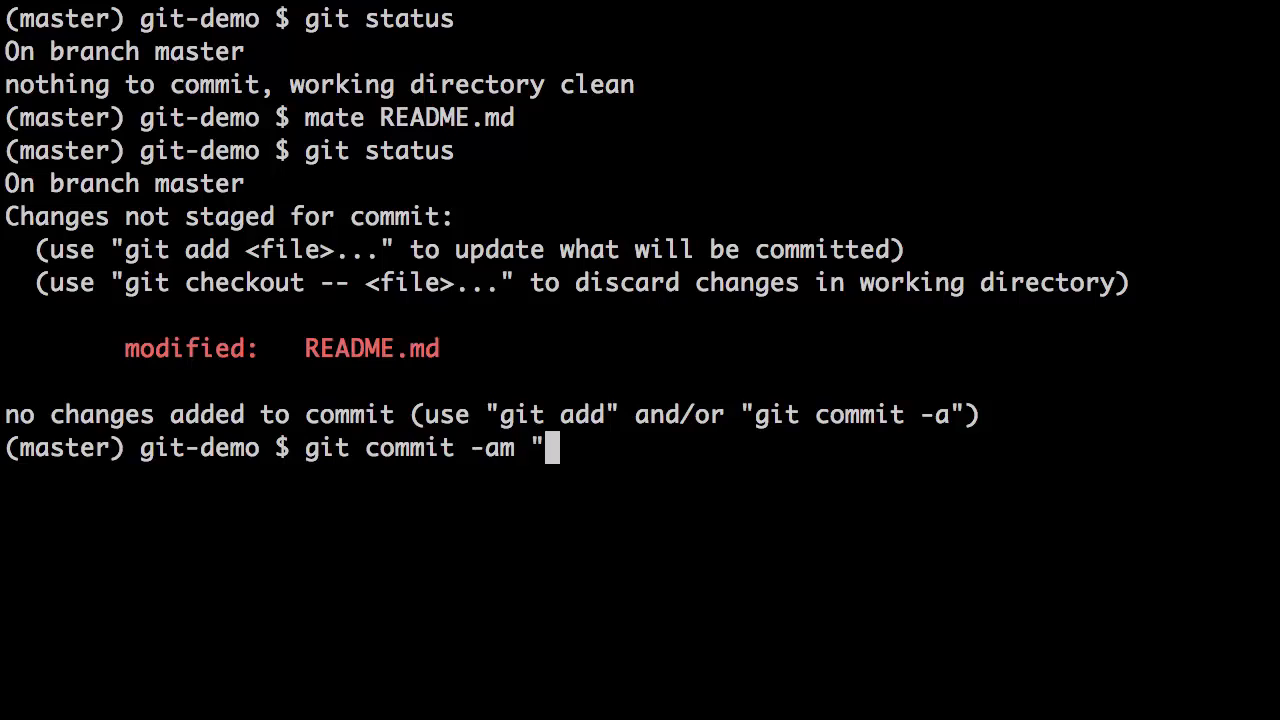
pyautogui.write('Addi')
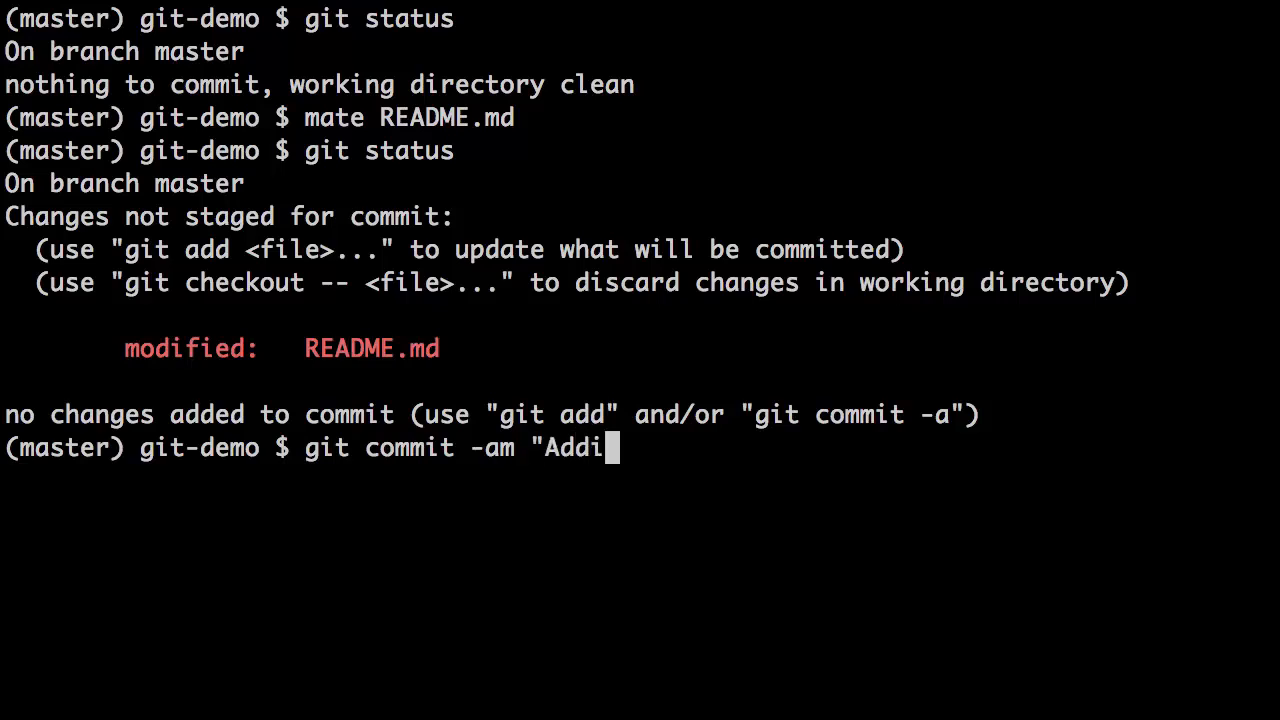
pyautogui.write('ng more ip')
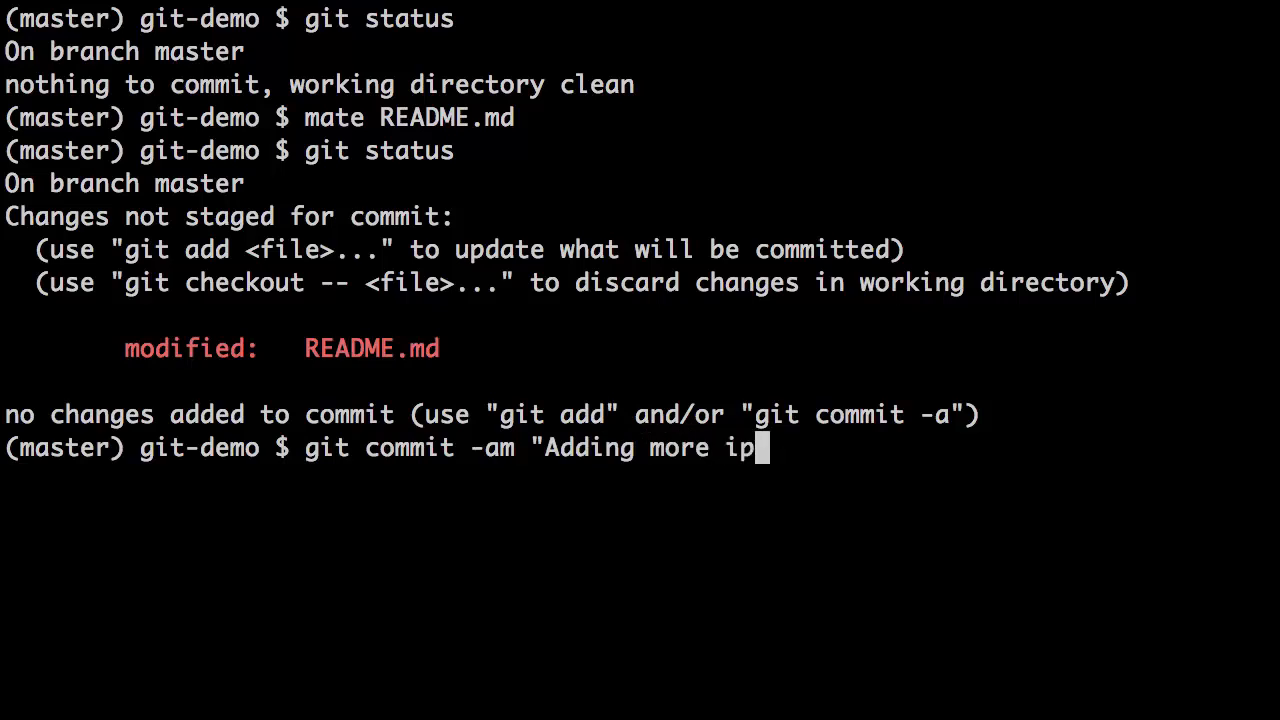
pyautogui.write('sum"')
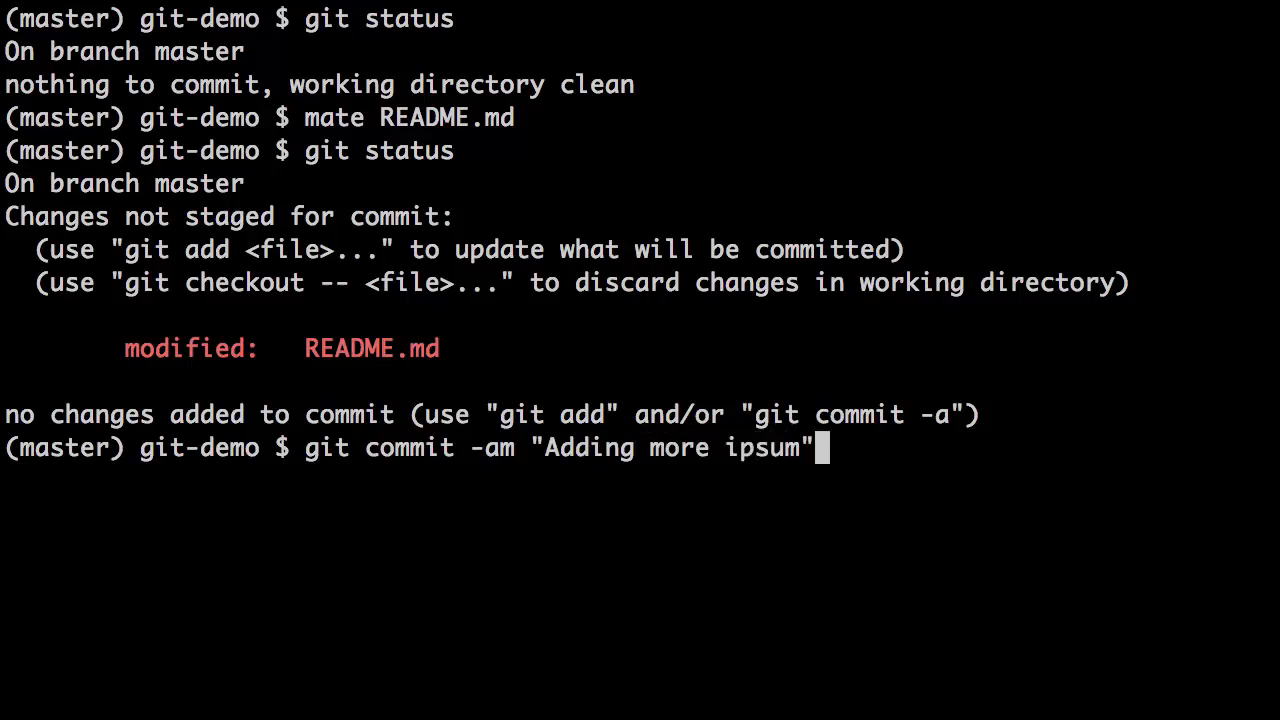
pyautogui.press('Return')
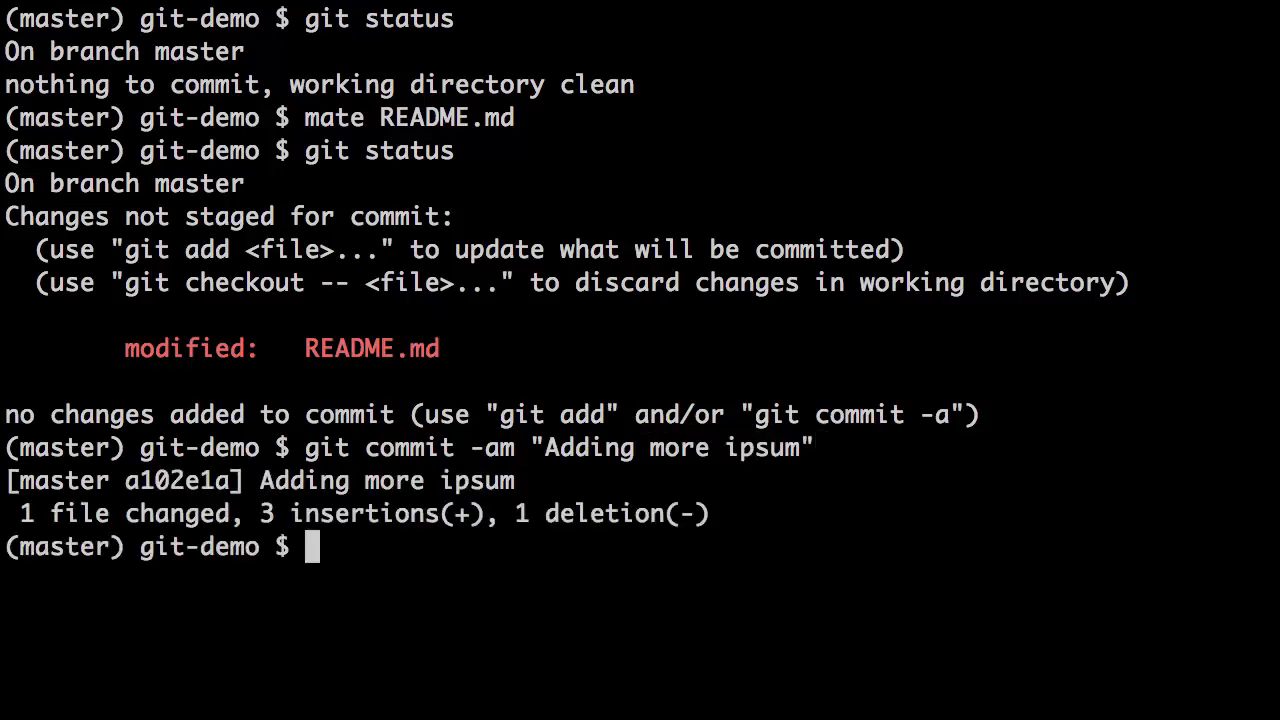